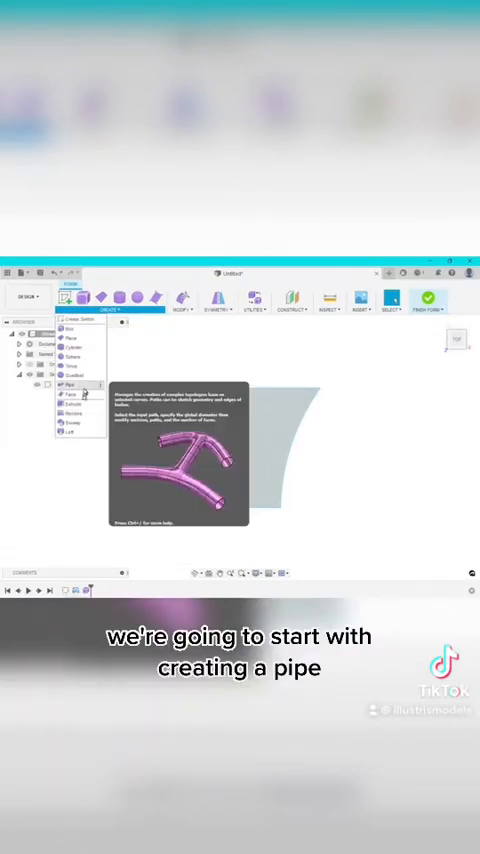
Create a circular-section pipe along the curved sketch path with square ends and smooth edges.
left_click(70, 386)
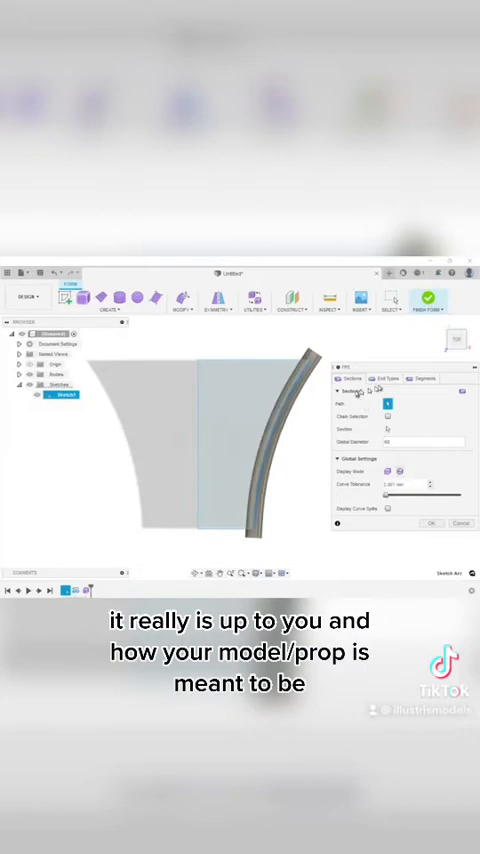
left_click(388, 376)
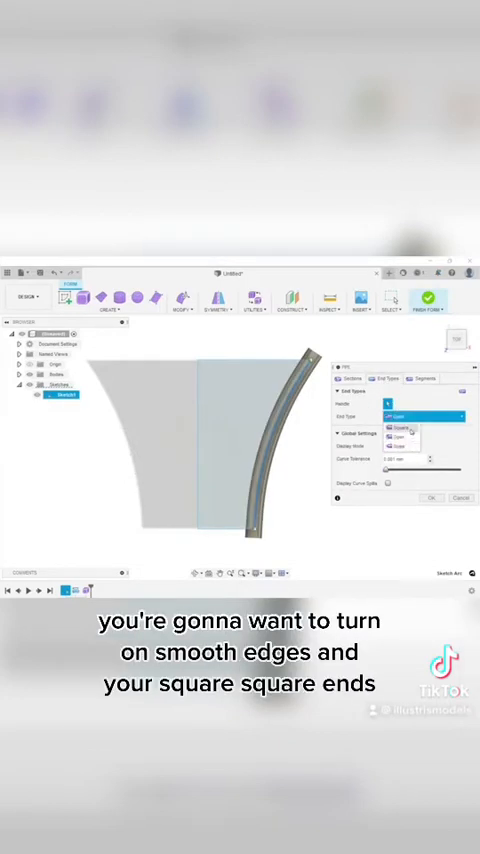
left_click(390, 436)
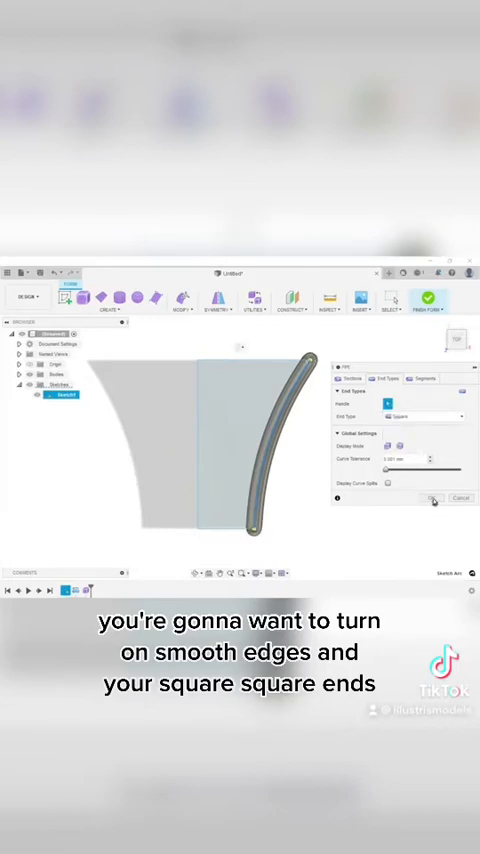
left_click(436, 496)
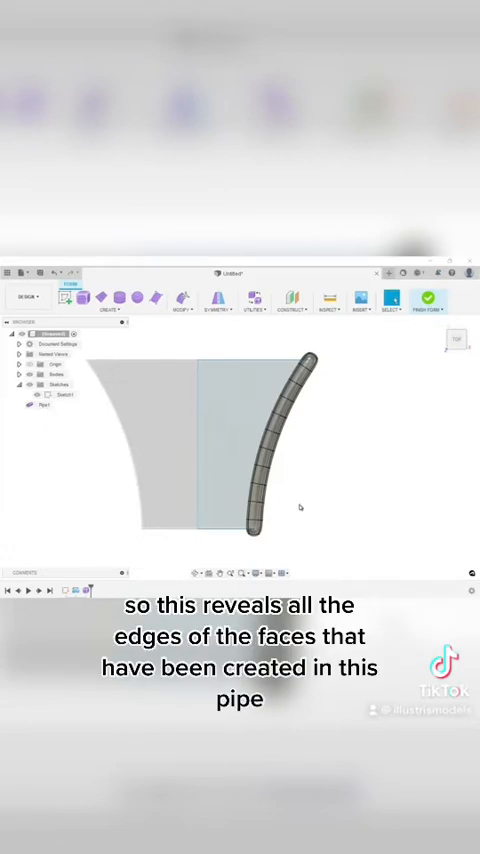
mouse_move(292, 506)
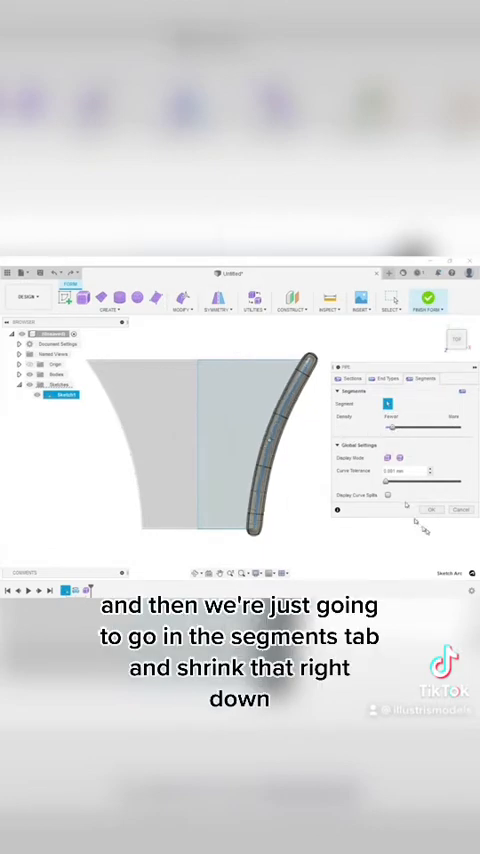
Lower the pipe's segment slider so it is built from far fewer face segments.
left_click(432, 508)
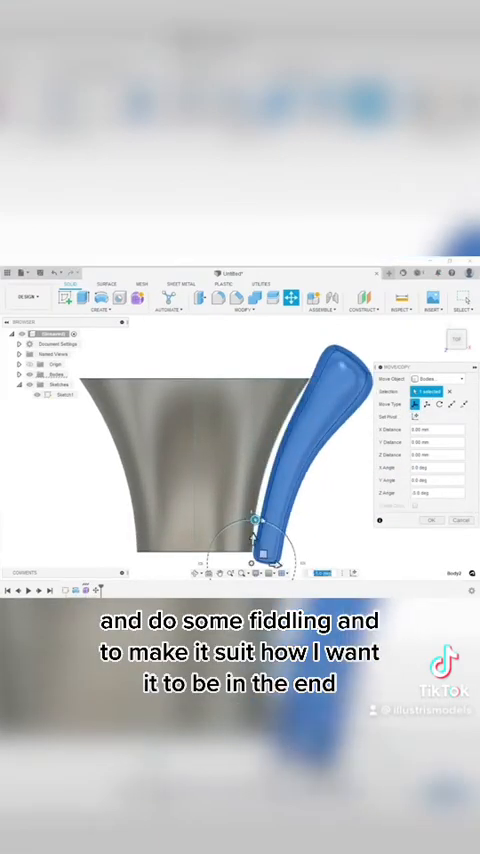
Bend the pipe's upper faces outward with Edit Form so it follows the funnel's flare.
left_click_drag(256, 530, 252, 558)
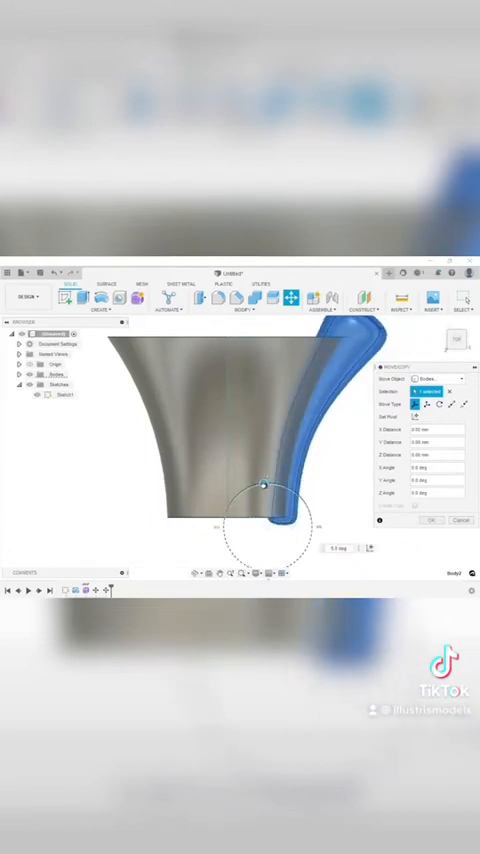
Pull the pipe's lower vertices onto the funnel's outer surface and finish the form edit.
left_click_drag(260, 484, 290, 520)
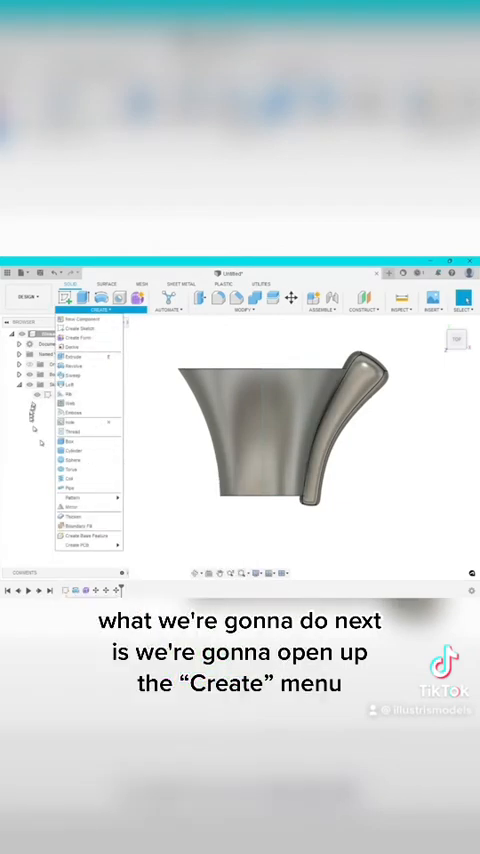
Circular-pattern the pipe body around the funnel's central axis to line up with its flutes.
left_click(78, 496)
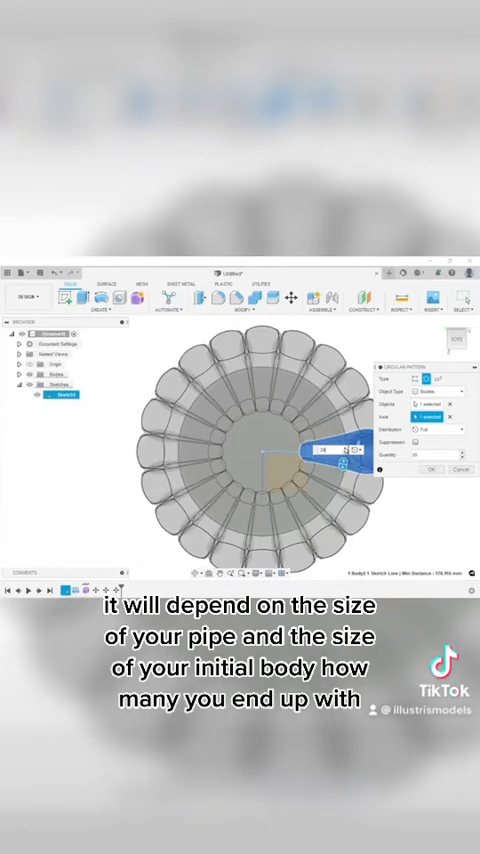
left_click(432, 470)
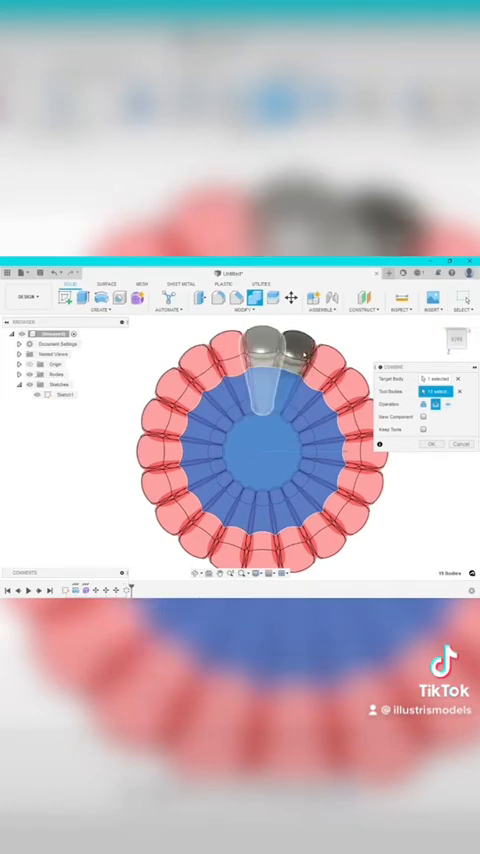
left_click(424, 444)
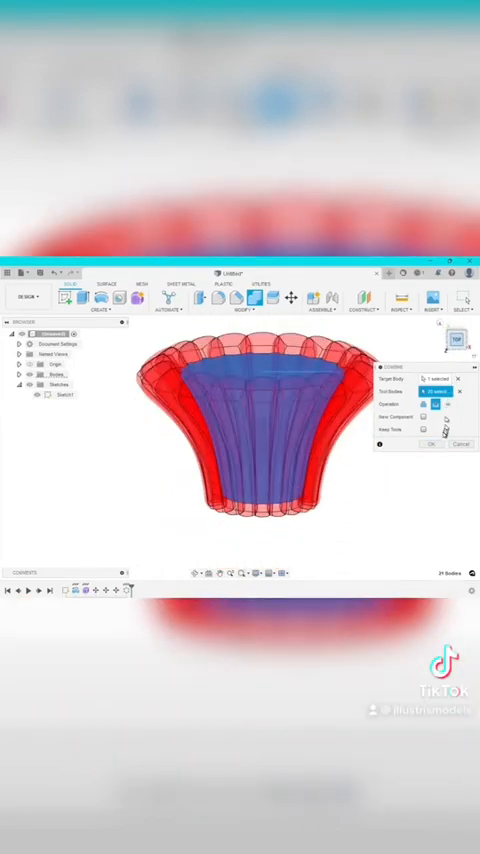
left_click(432, 444)
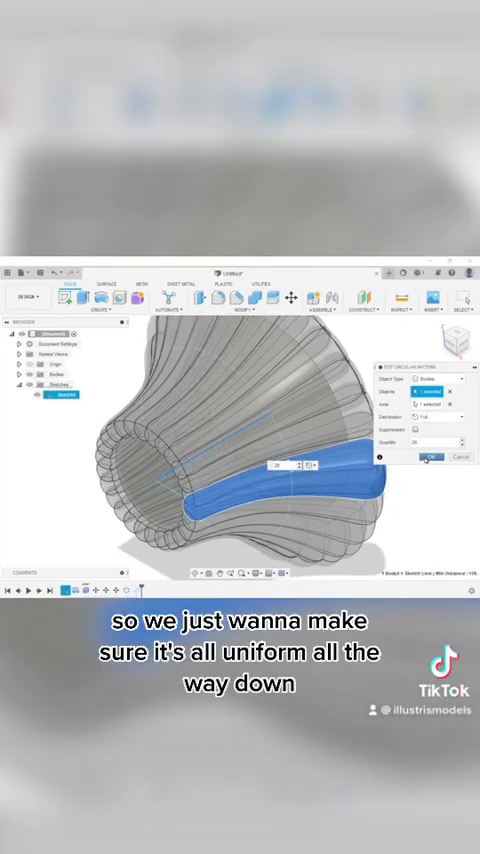
Edit the pipe feature so its section size stays uniform along the groove from top to bottom.
left_click(434, 458)
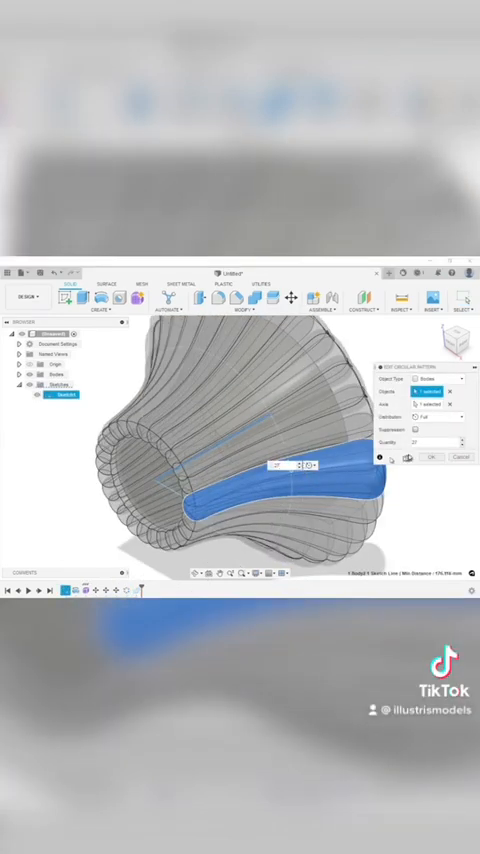
left_click(432, 456)
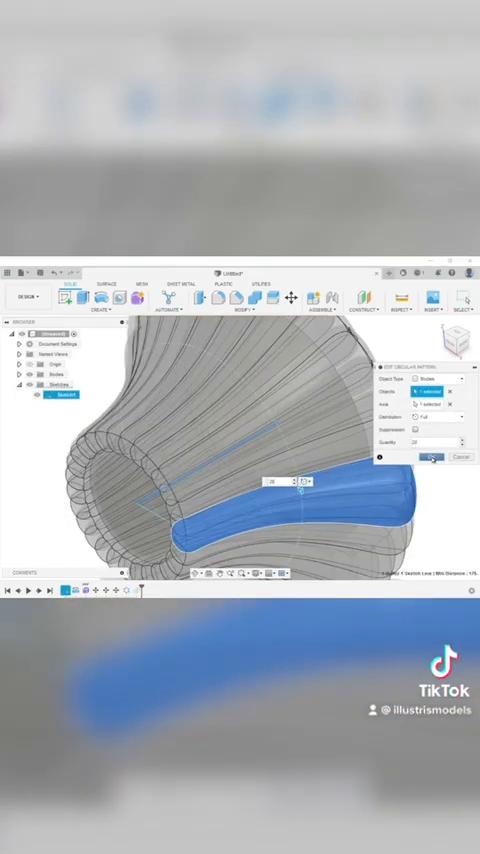
left_click(428, 456)
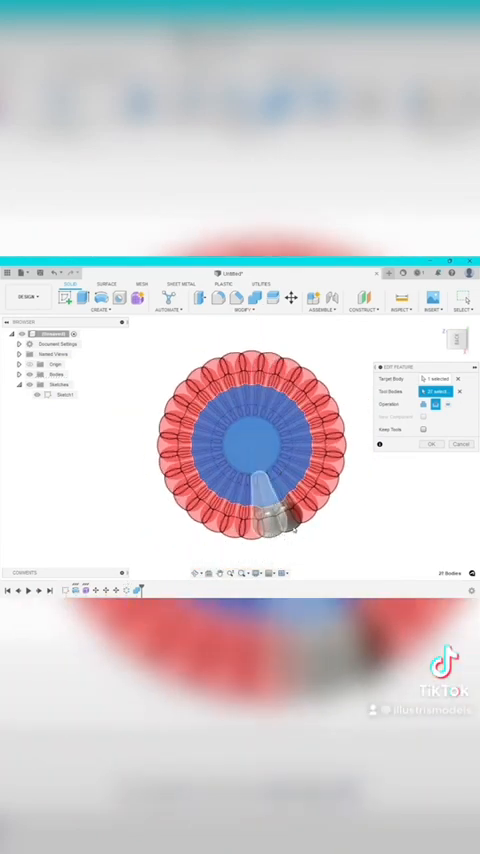
Increase the circular pattern quantity so the pipe bodies fill the full ring around the funnel.
left_click(432, 444)
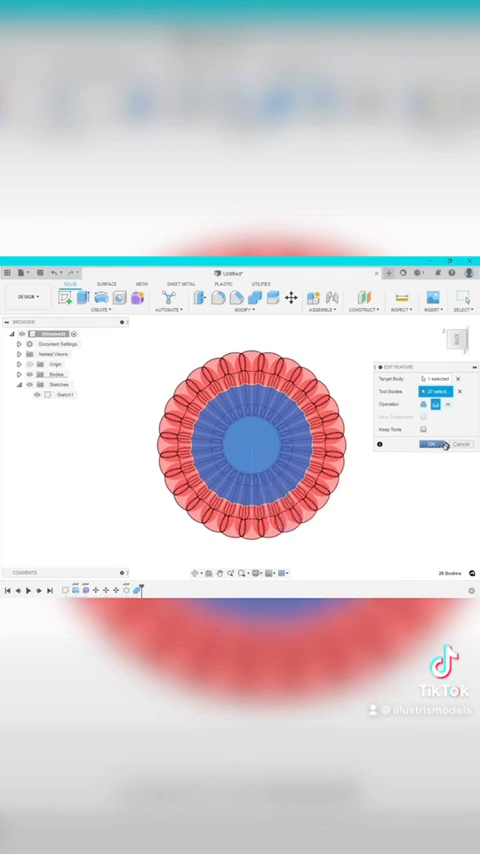
left_click(434, 444)
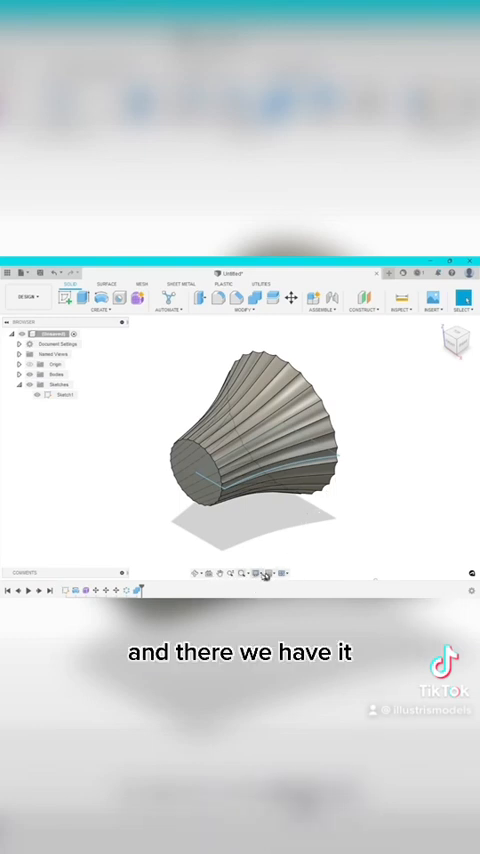
Bring up the Visual Style options to switch the grooved funnel to a shaded display.
left_click(264, 572)
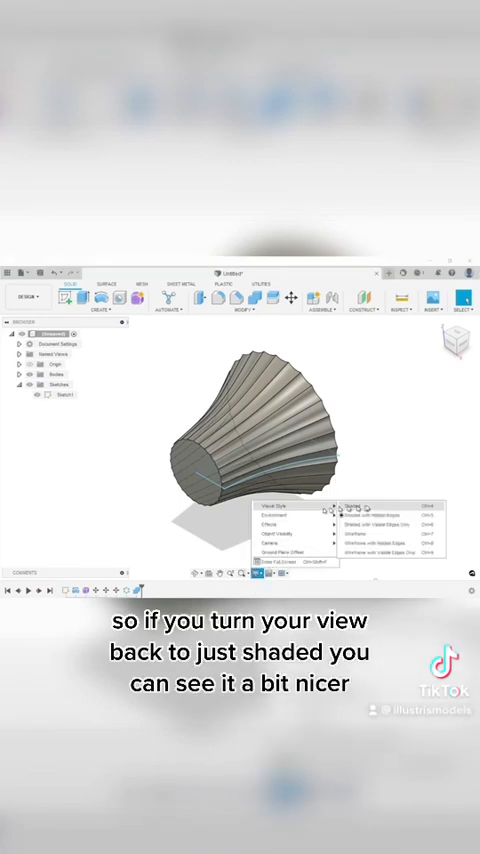